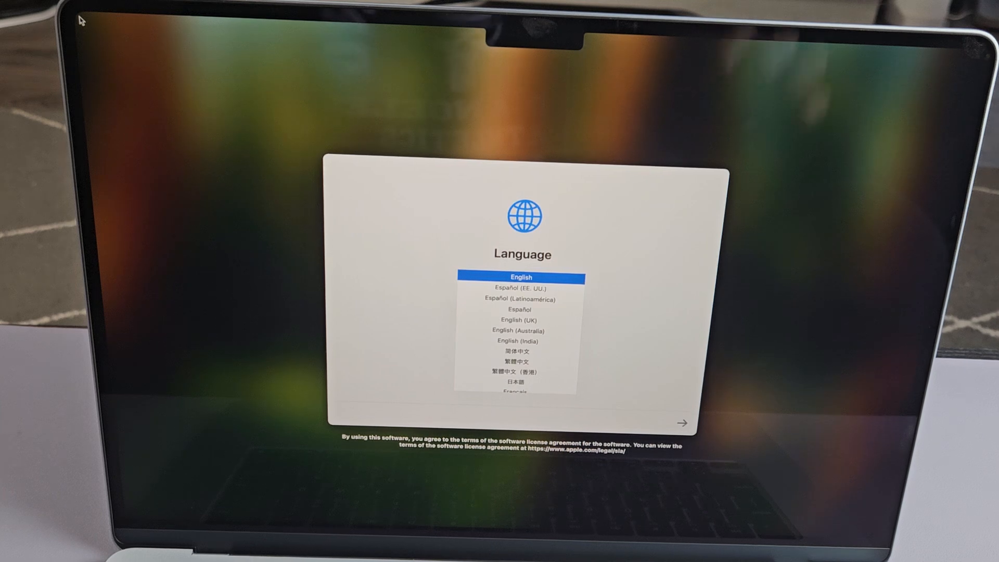
# Choose English as the setup language and accept United States as the region
pyautogui.click(519, 298)
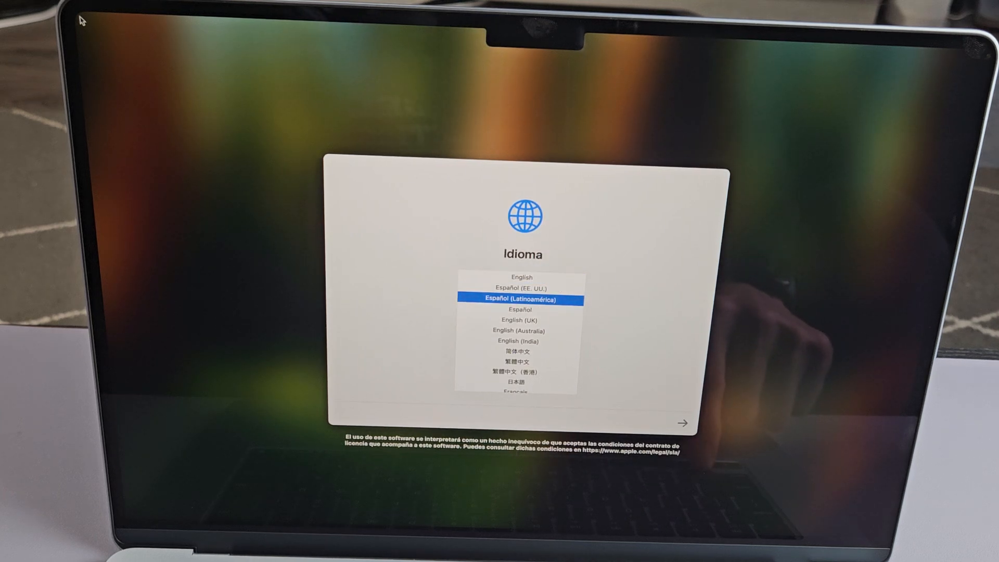
pyautogui.click(521, 277)
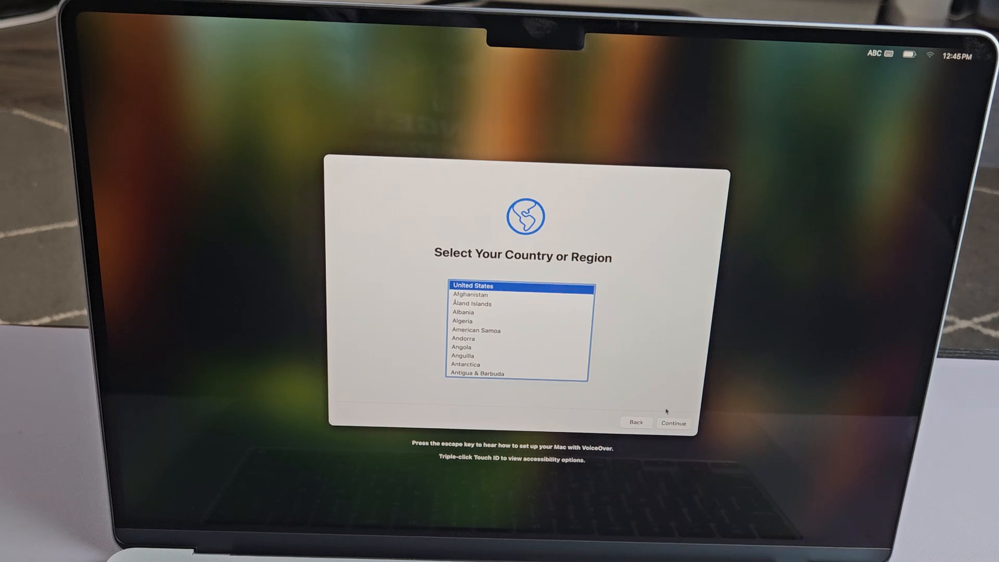
pyautogui.click(673, 423)
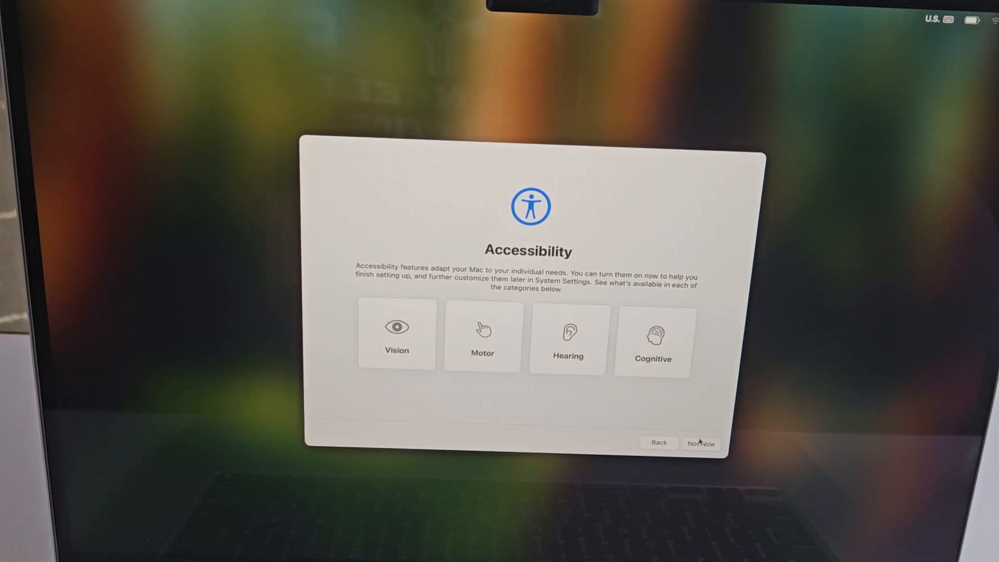
# Skip accessibility options and connect to the SpectrumSetup-57 Wi-Fi network
pyautogui.click(700, 442)
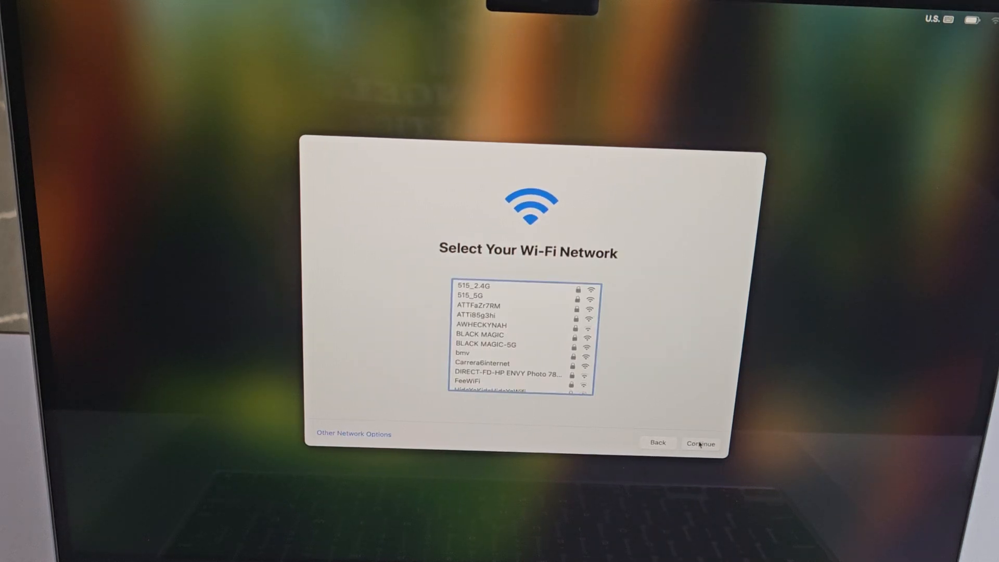
pyautogui.scroll(-3)
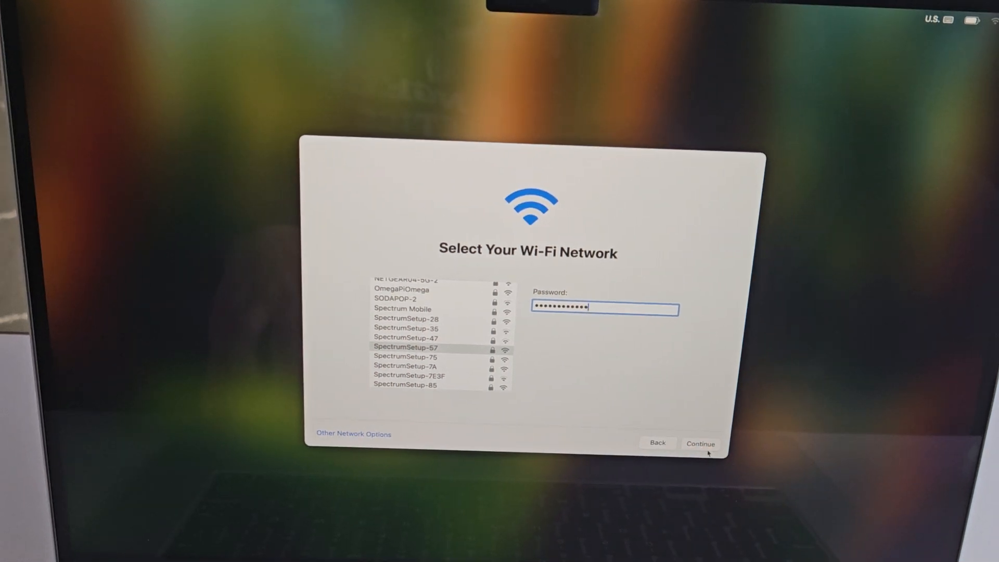
pyautogui.click(701, 443)
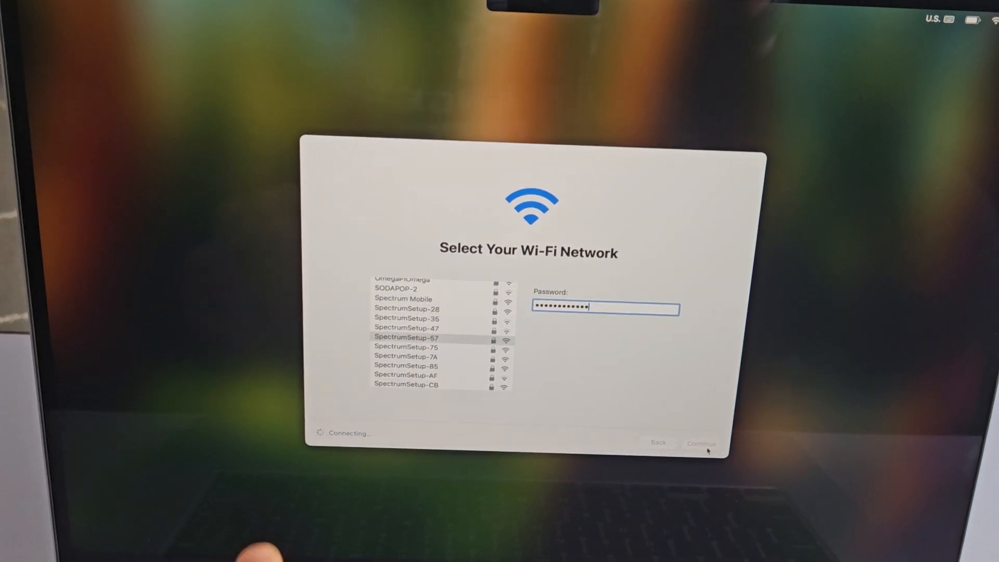
pyautogui.click(700, 443)
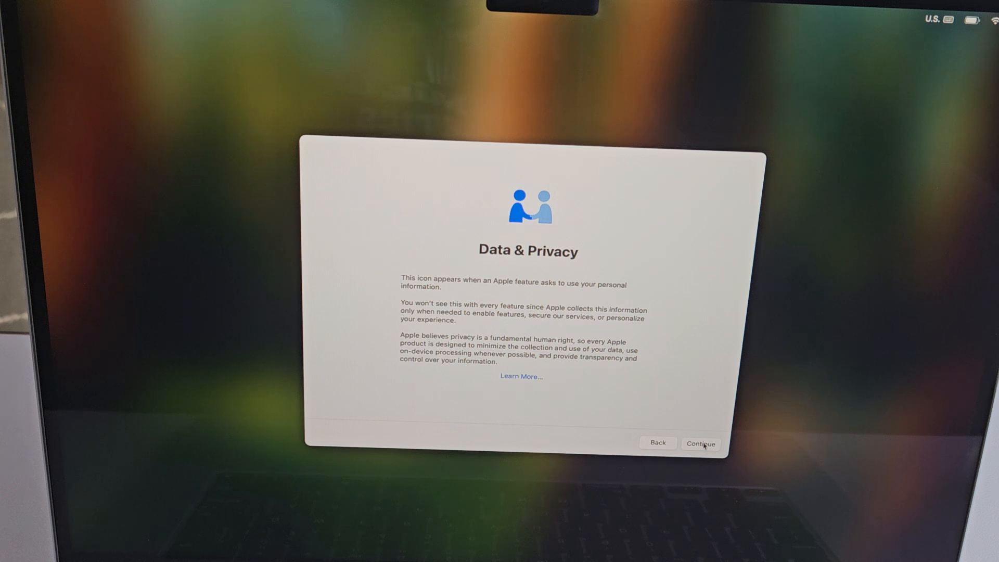
# Acknowledge the Data & Privacy notice to reach Migration Assistant
pyautogui.click(700, 443)
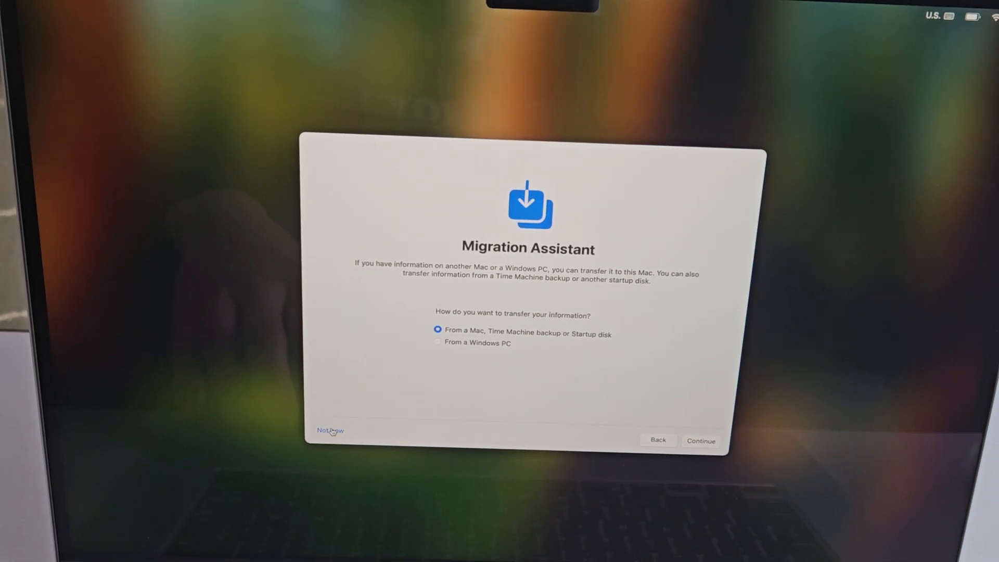
# Skip Migration Assistant and Apple Account sign-in, then agree to the macOS license
pyautogui.click(329, 430)
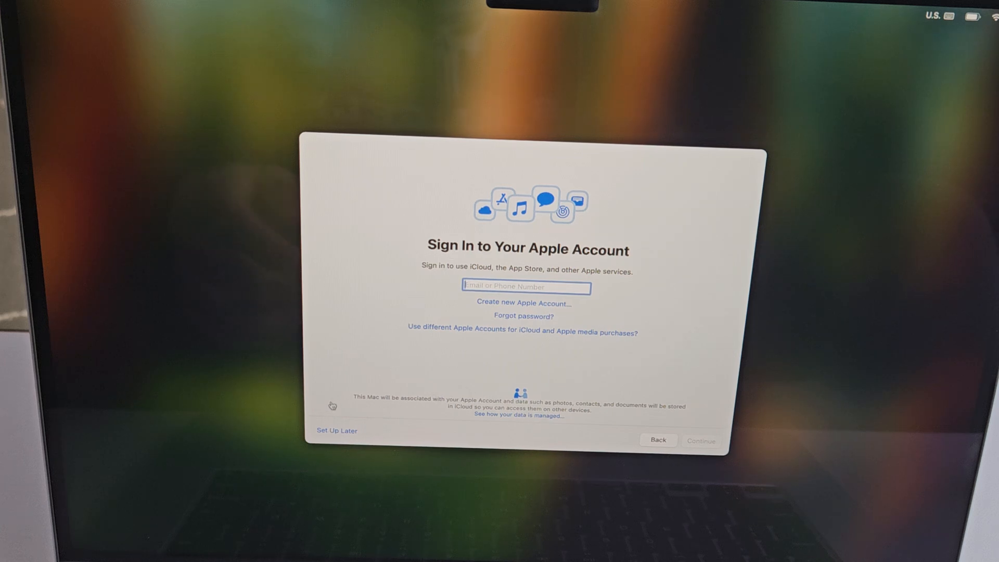
pyautogui.click(337, 430)
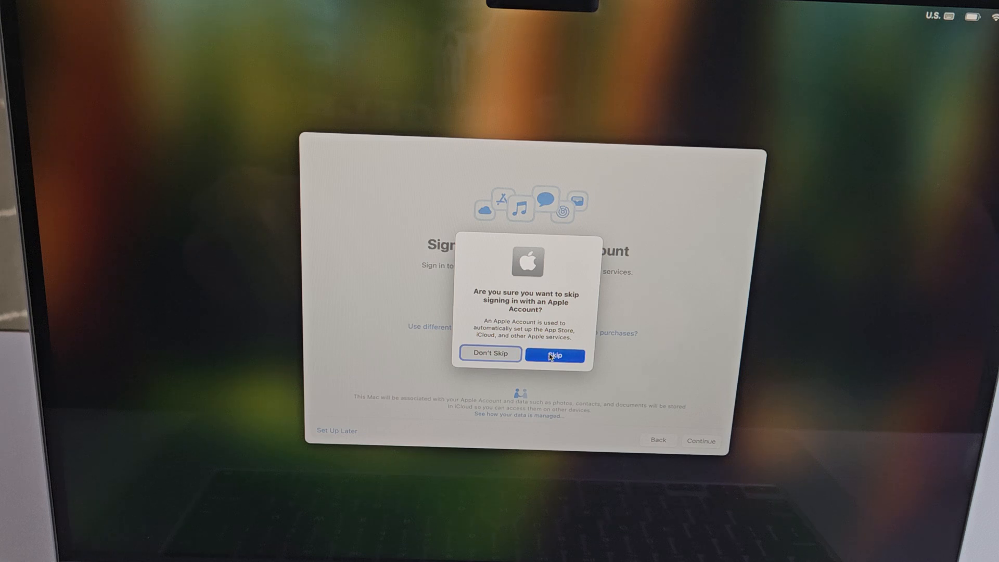
pyautogui.click(553, 354)
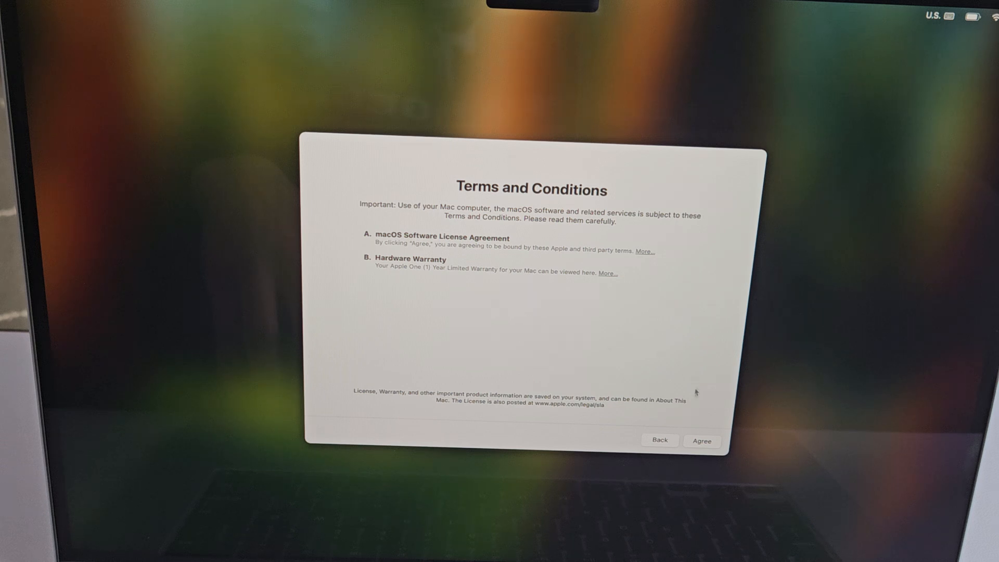
pyautogui.click(701, 440)
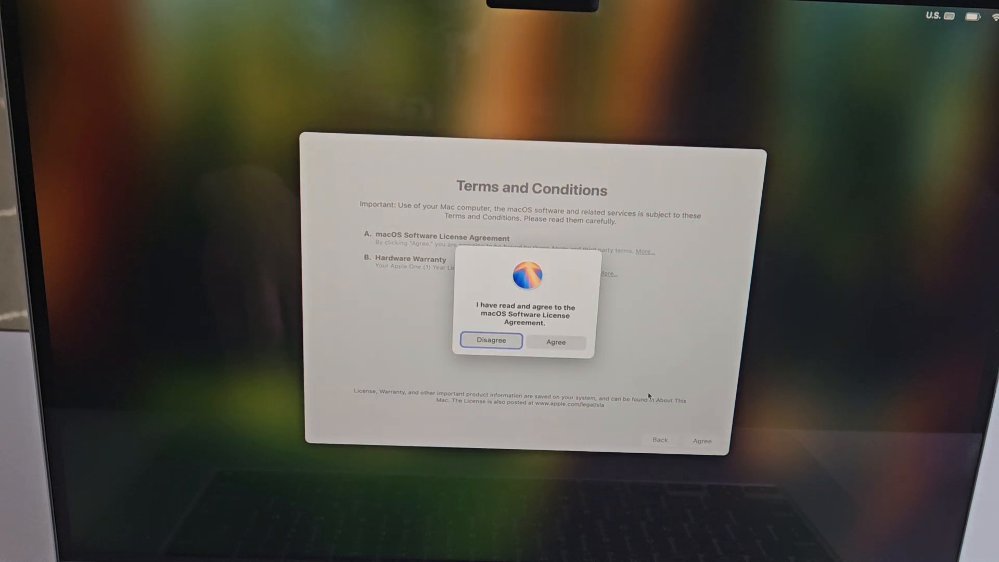
pyautogui.click(555, 342)
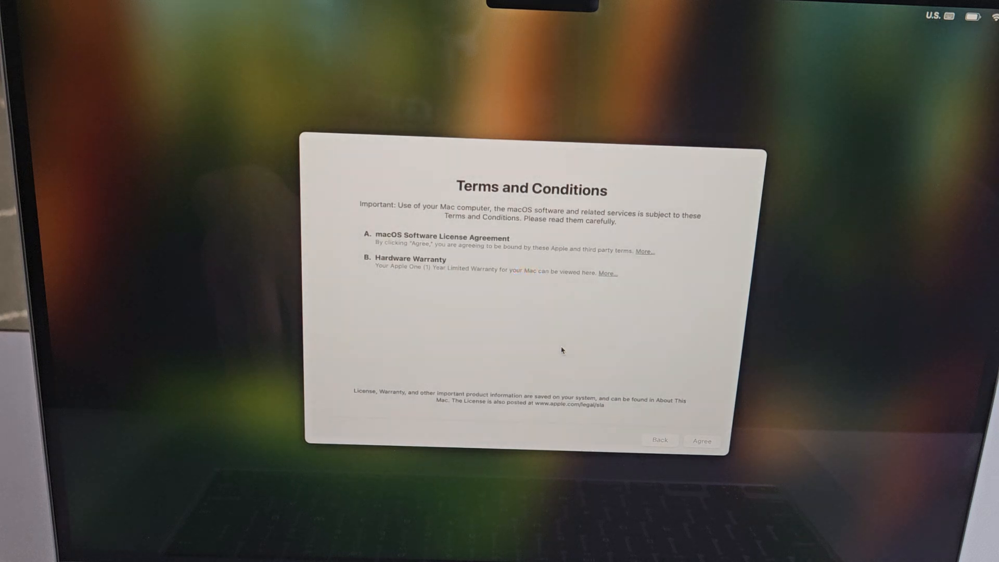
# Enter full name 'V' and account name 'MacBook Air', then begin the password
pyautogui.click(701, 440)
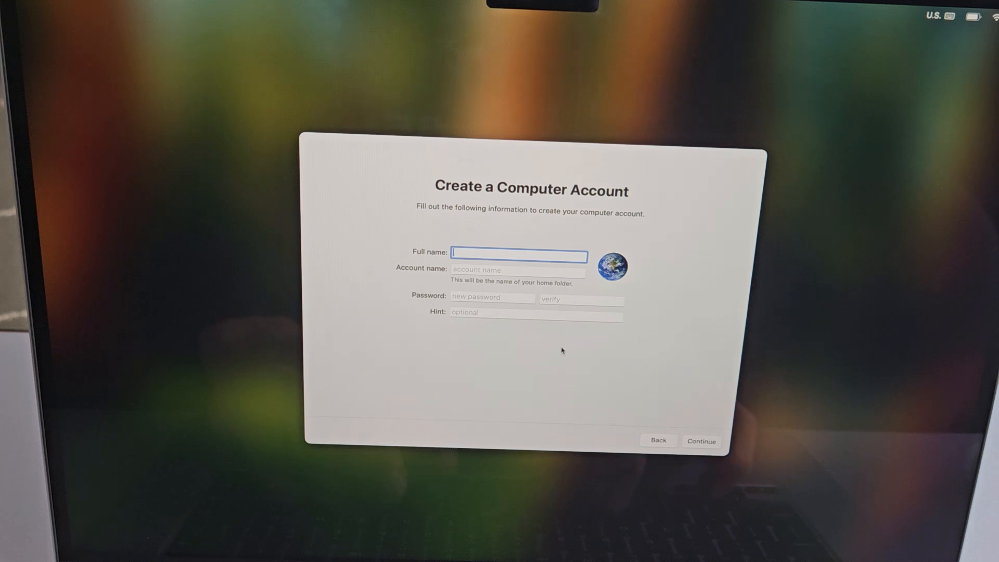
pyautogui.write('V')
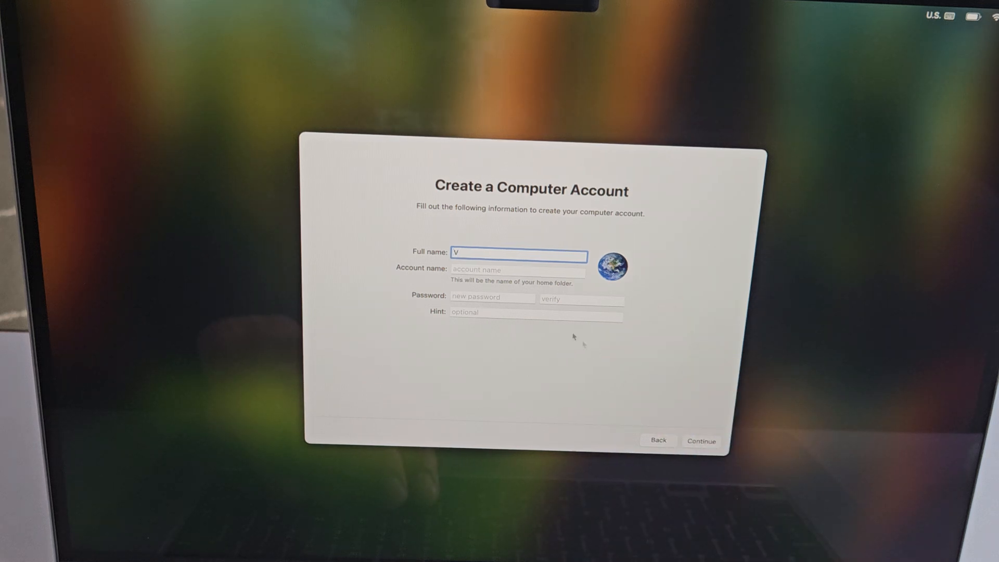
pyautogui.click(517, 268)
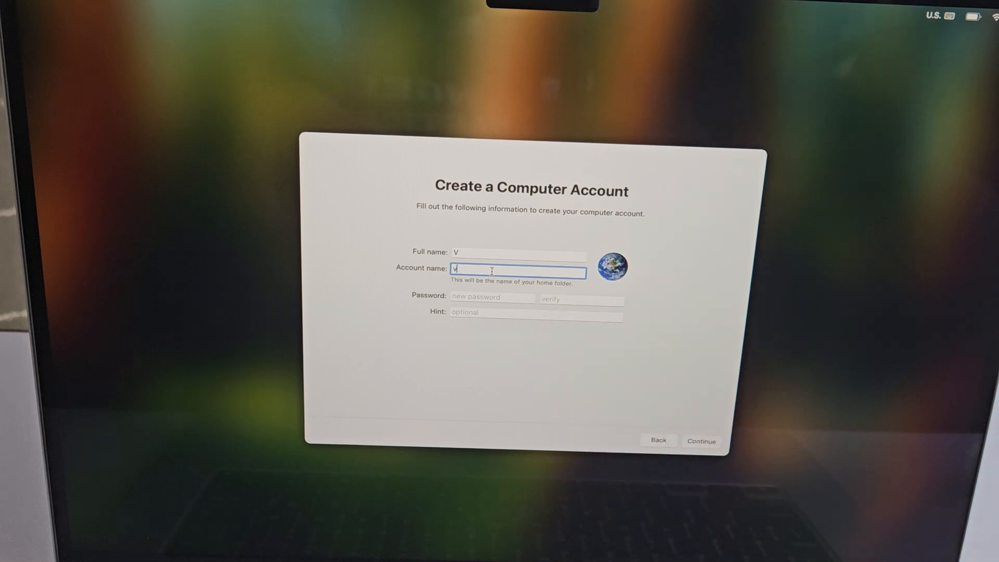
pyautogui.write('MacBook Air')
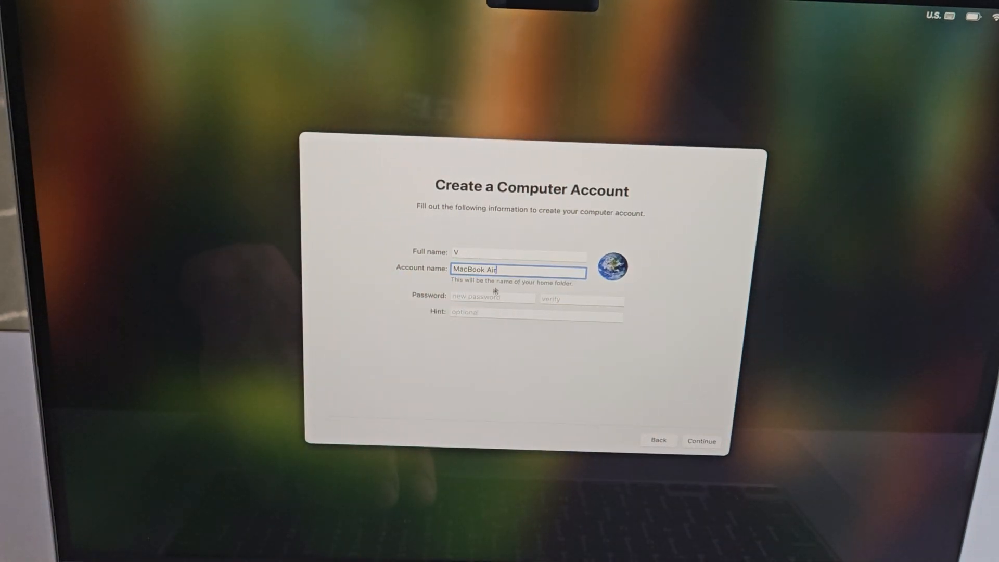
pyautogui.click(492, 297)
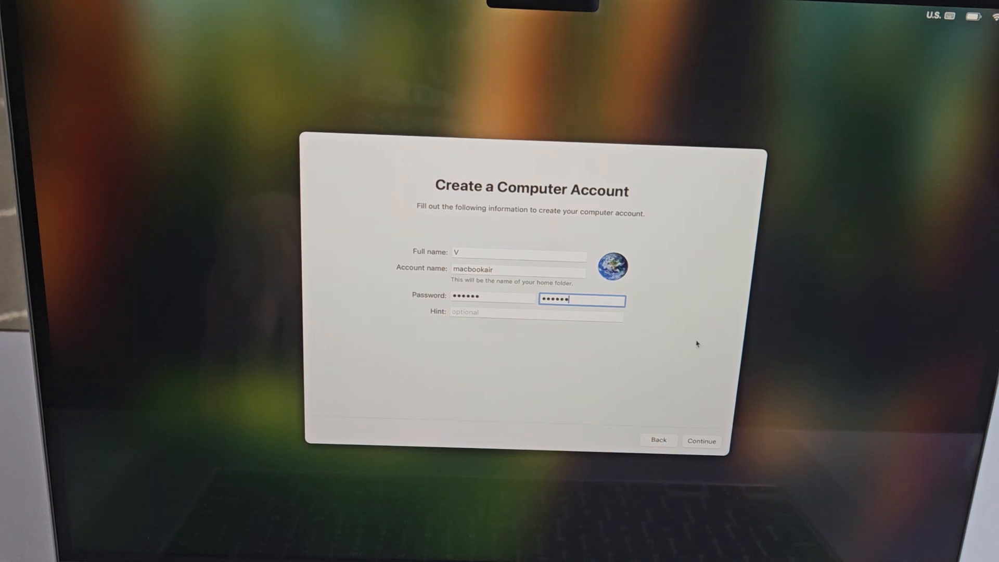
# Create the account, turn on Location Services, and share crash data with developers
pyautogui.click(701, 440)
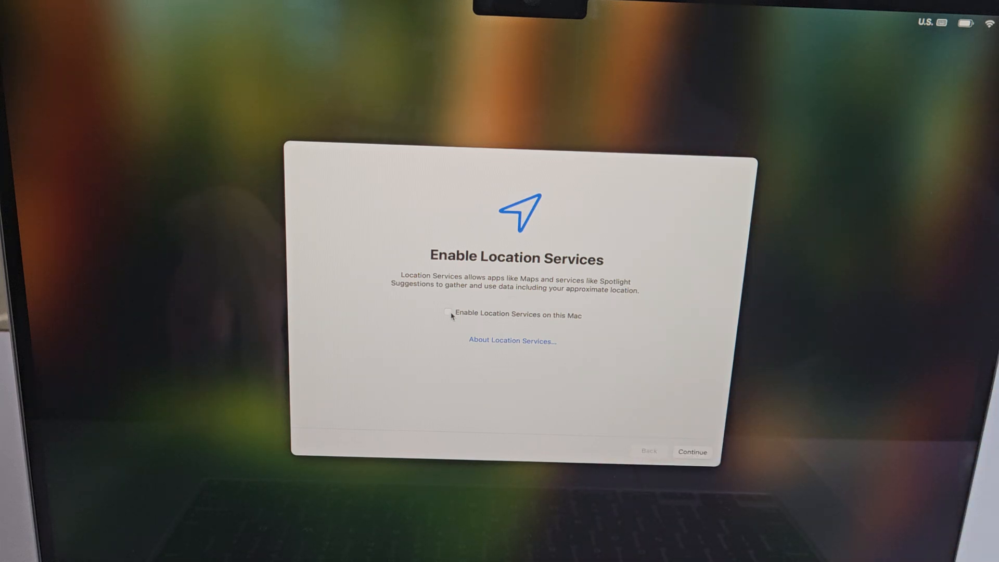
pyautogui.click(448, 314)
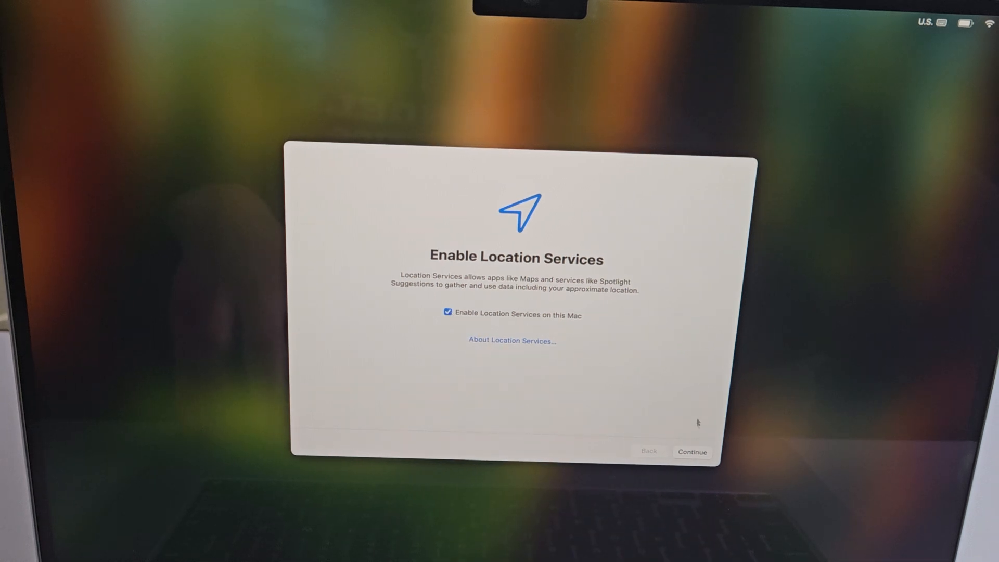
pyautogui.click(692, 452)
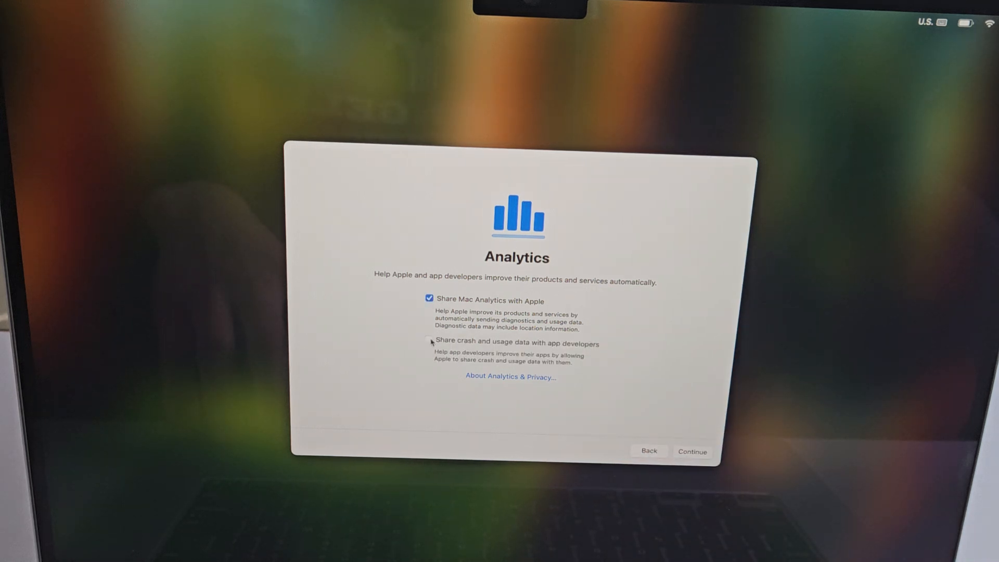
pyautogui.click(429, 343)
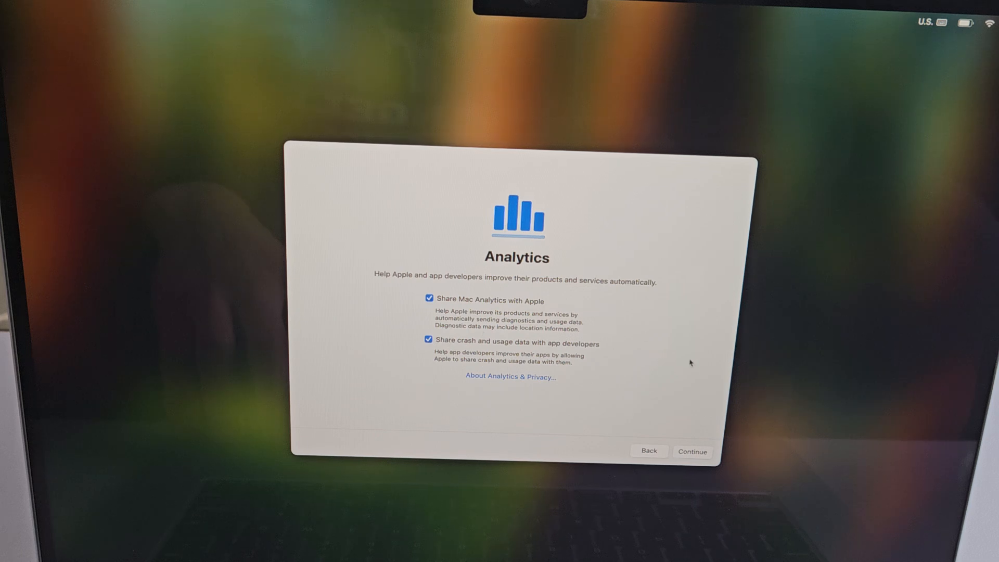
# Confirm analytics choices, pass the Apple Intelligence introduction, and begin Siri setup
pyautogui.click(692, 451)
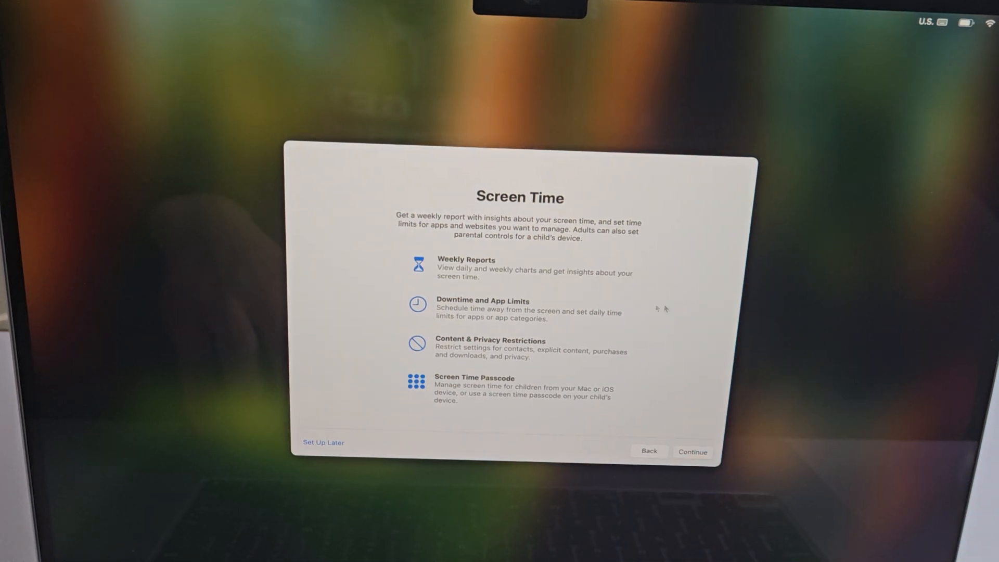
pyautogui.moveTo(360, 404)
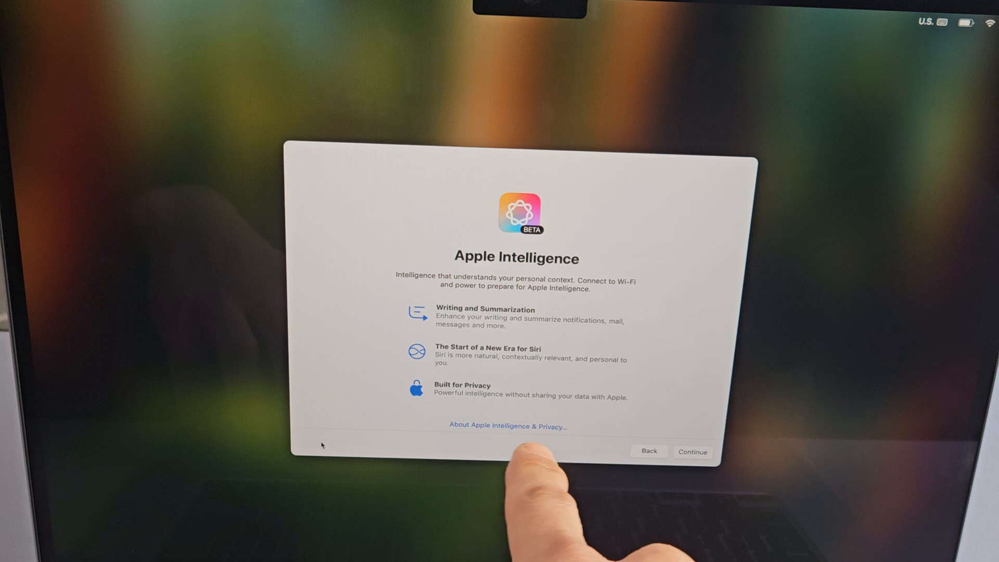
pyautogui.moveTo(635, 416)
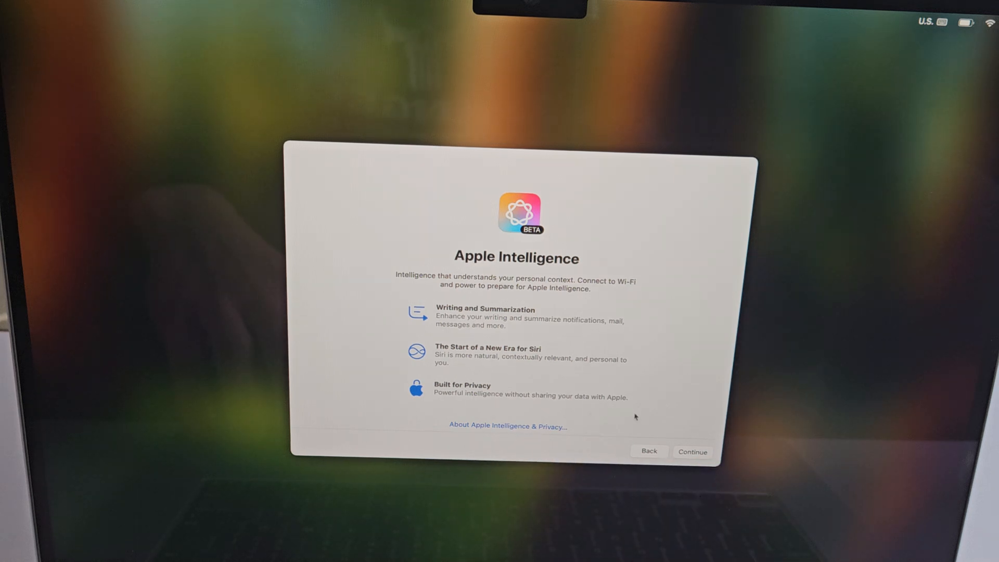
pyautogui.click(692, 451)
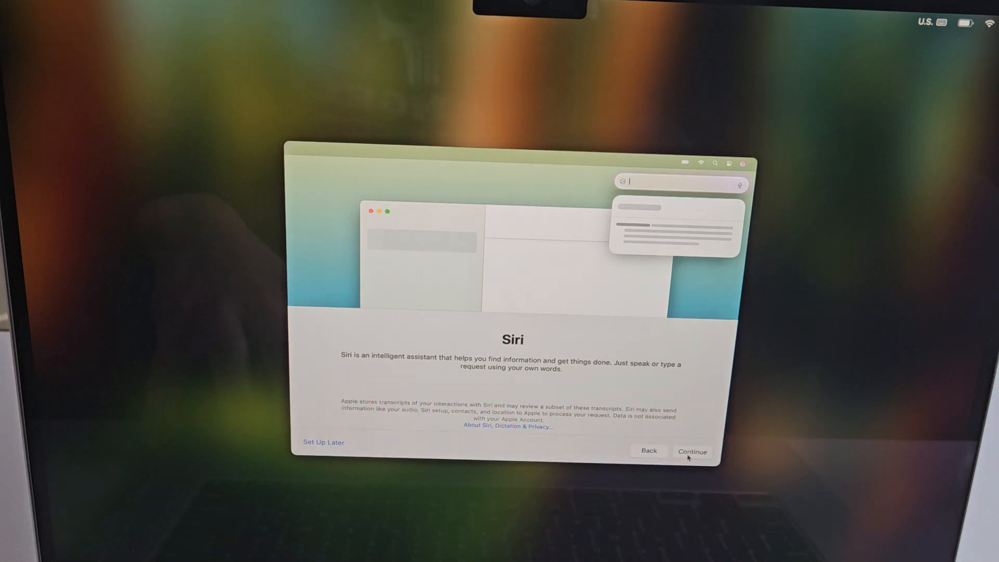
pyautogui.click(692, 451)
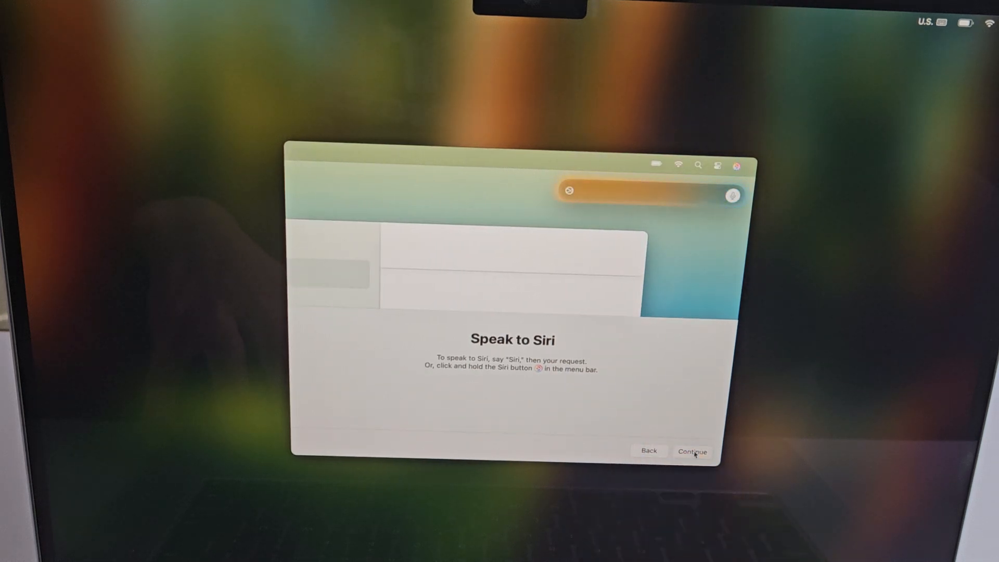
# Move through the Speak and Type to Siri tips, trying the Siri typing bar
pyautogui.click(691, 451)
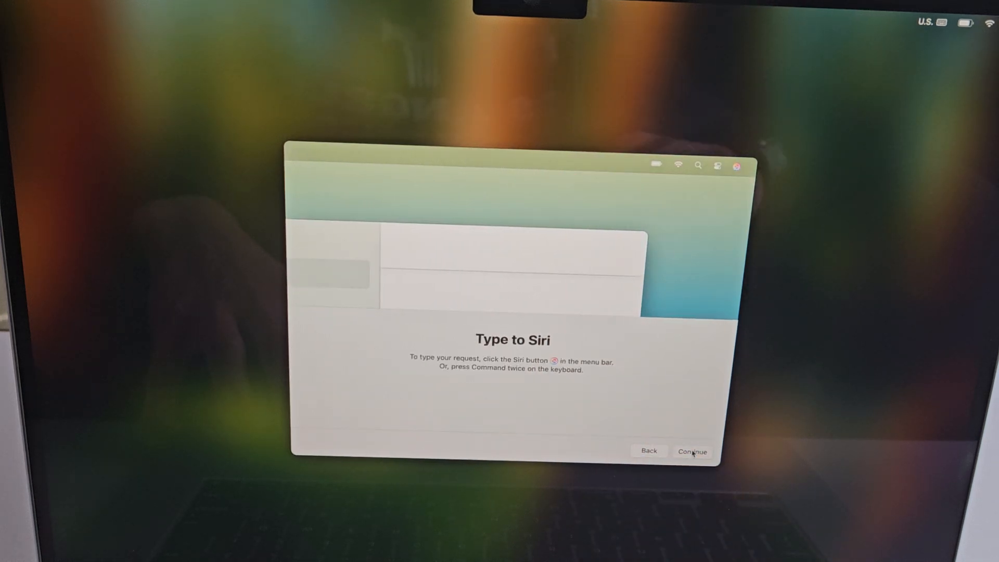
pyautogui.click(739, 166)
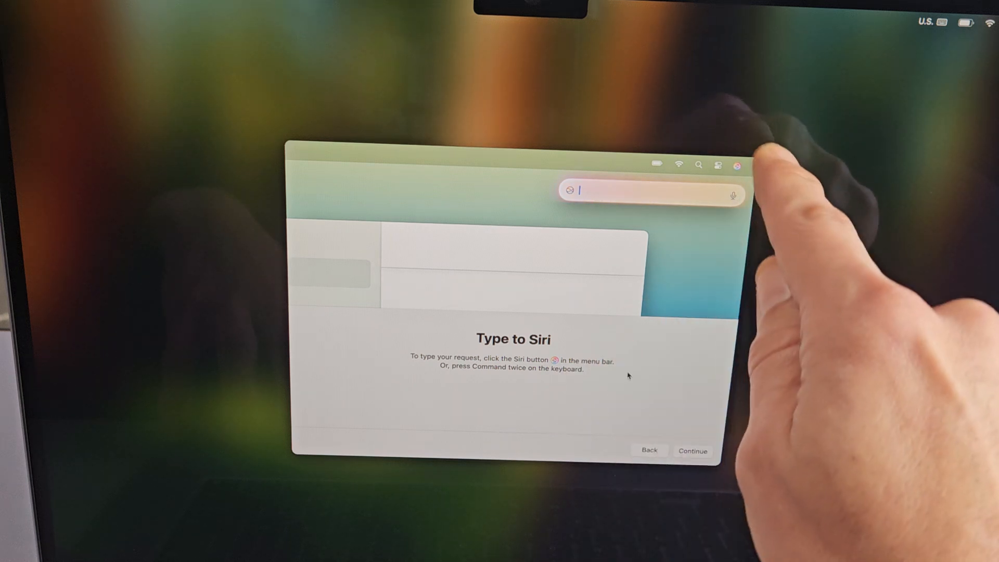
pyautogui.click(738, 165)
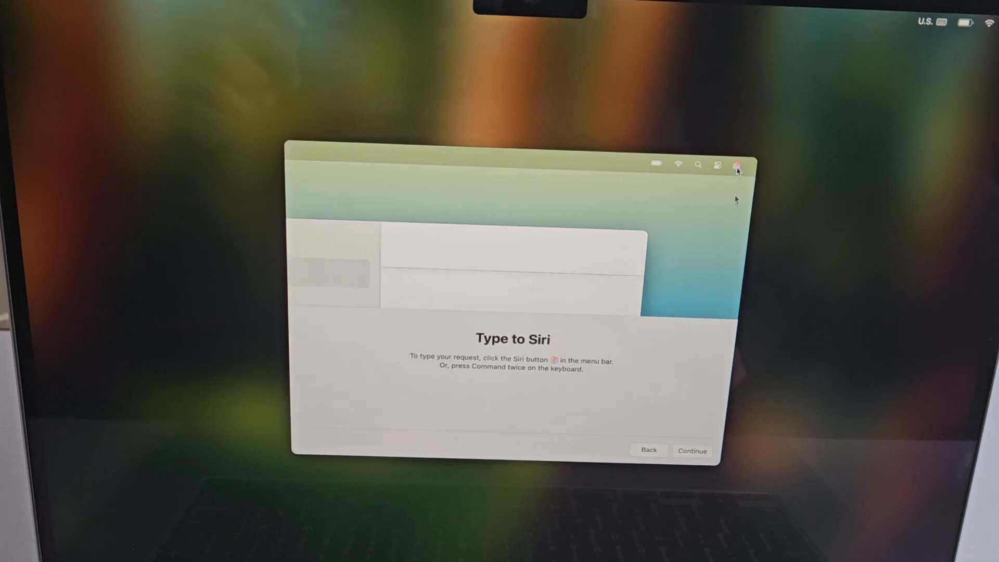
pyautogui.click(738, 164)
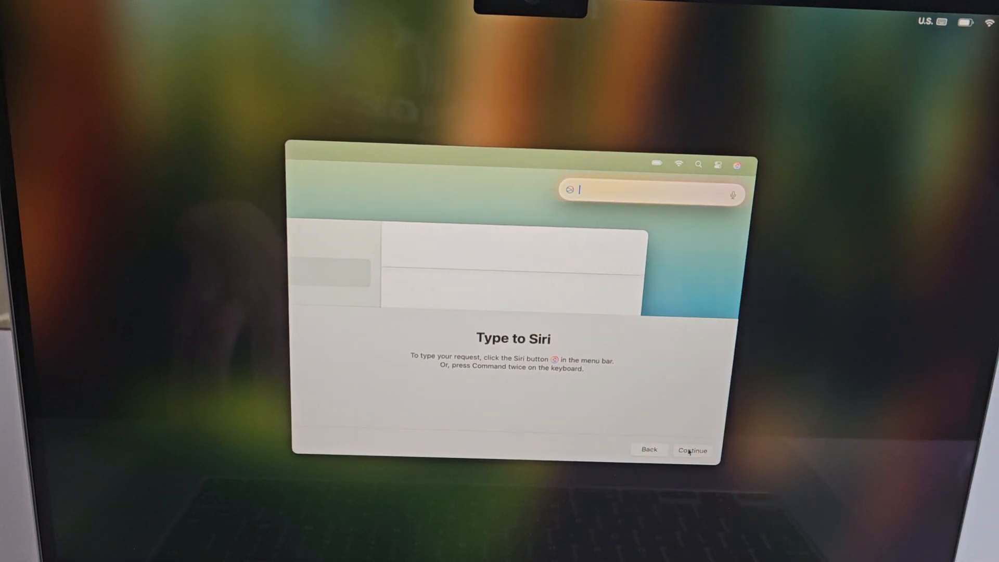
pyautogui.click(691, 449)
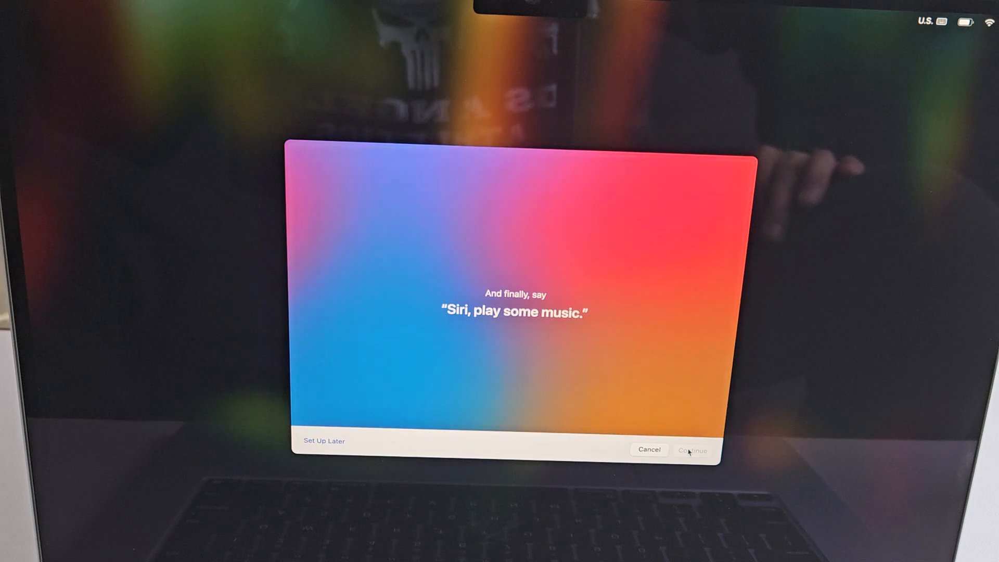
# Finish Siri voice training, choose Voice 4, and opt in to sharing audio recordings
pyautogui.click(692, 449)
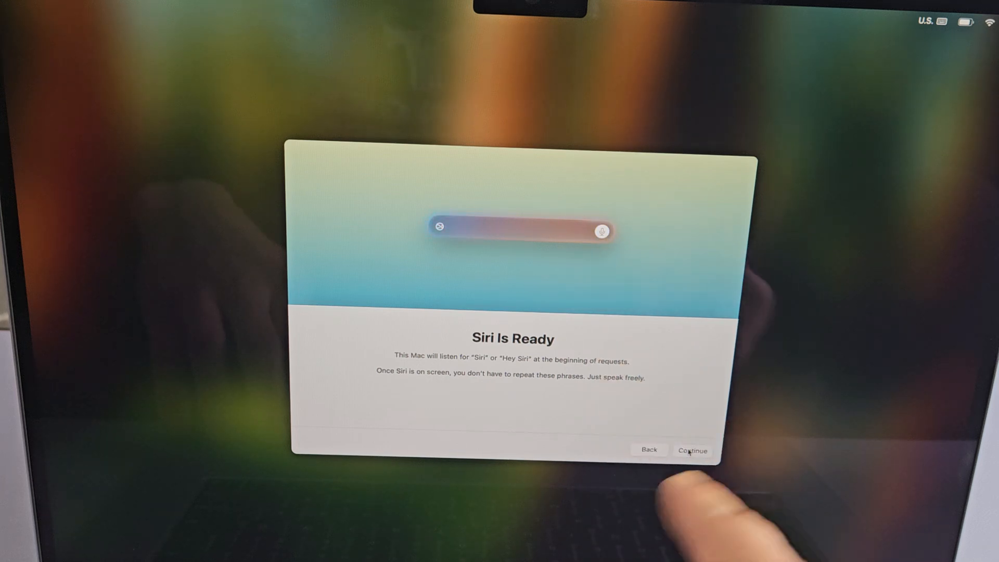
pyautogui.click(692, 450)
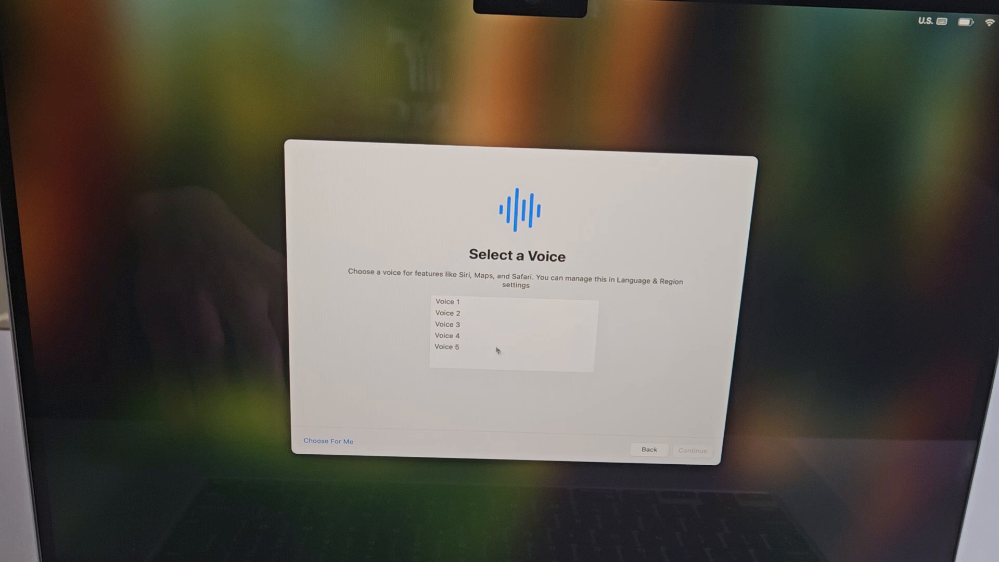
pyautogui.click(448, 335)
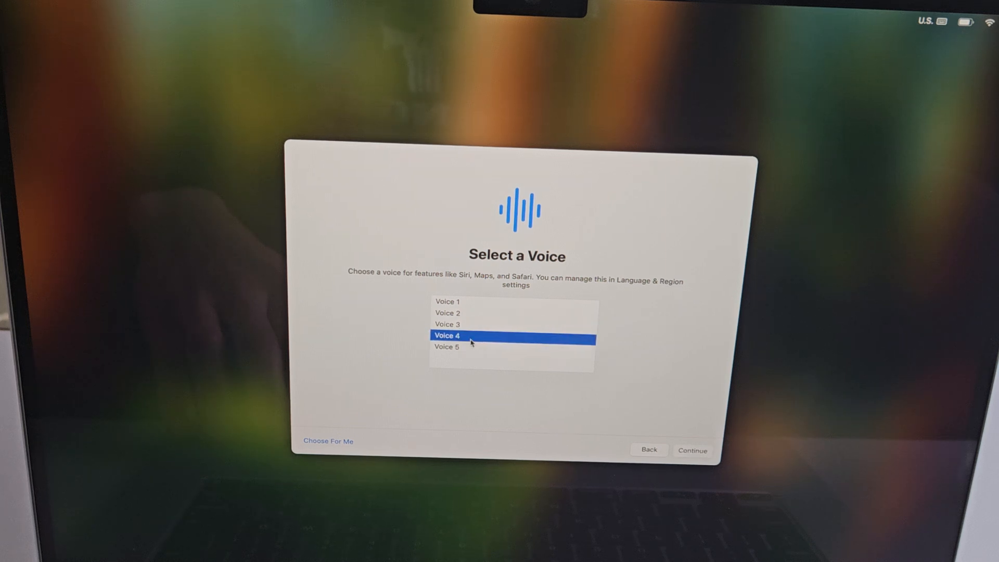
pyautogui.click(692, 450)
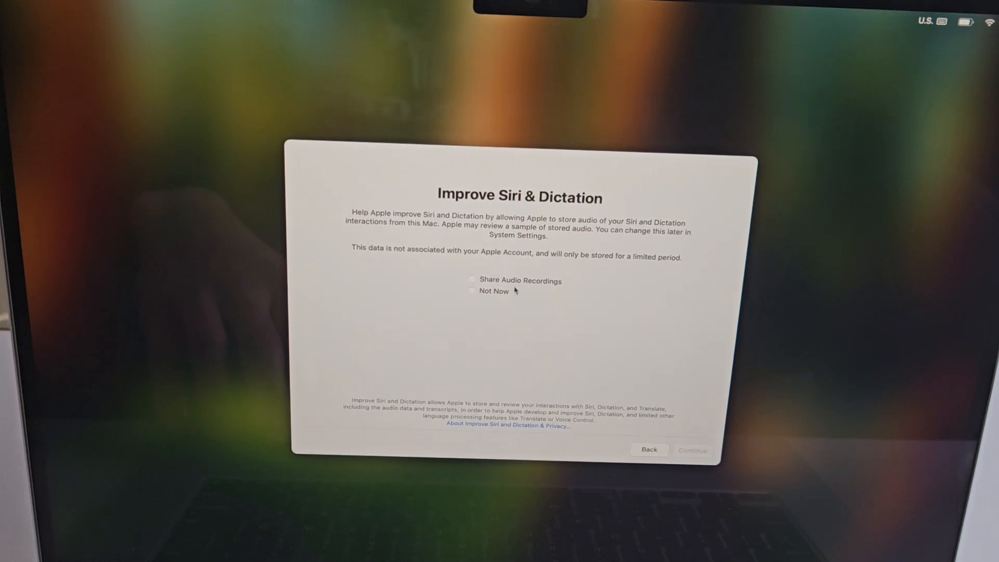
pyautogui.moveTo(484, 286)
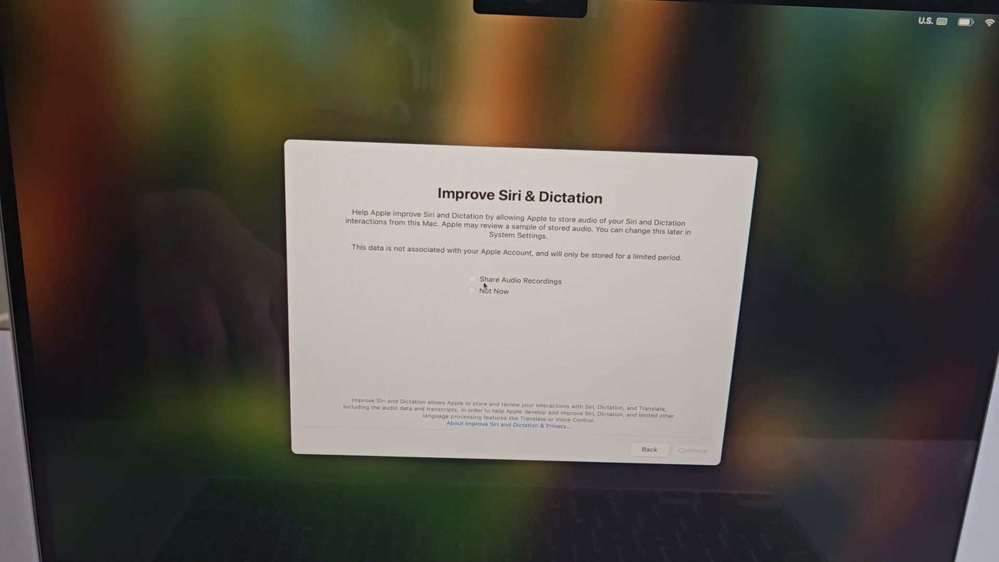
pyautogui.click(472, 280)
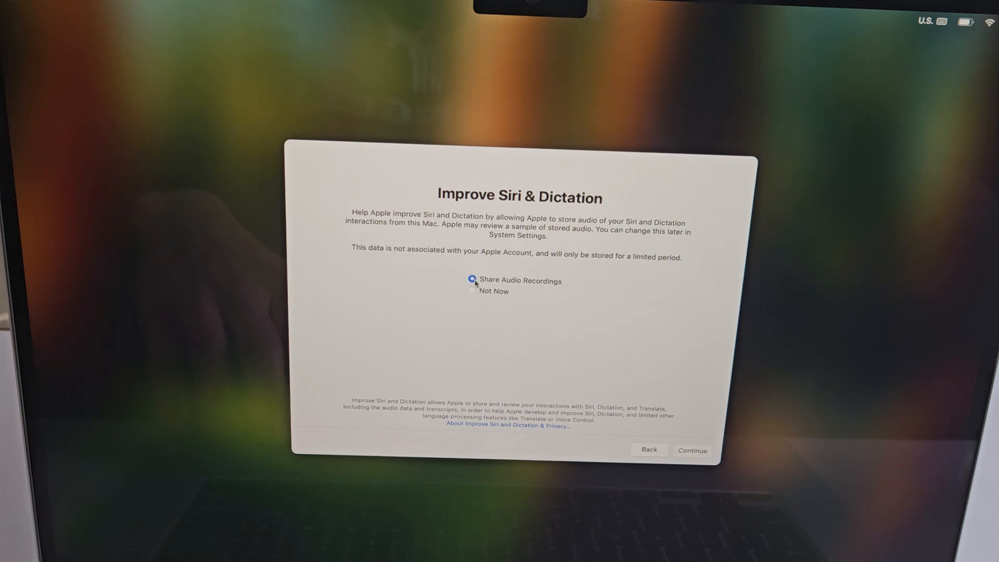
pyautogui.click(691, 450)
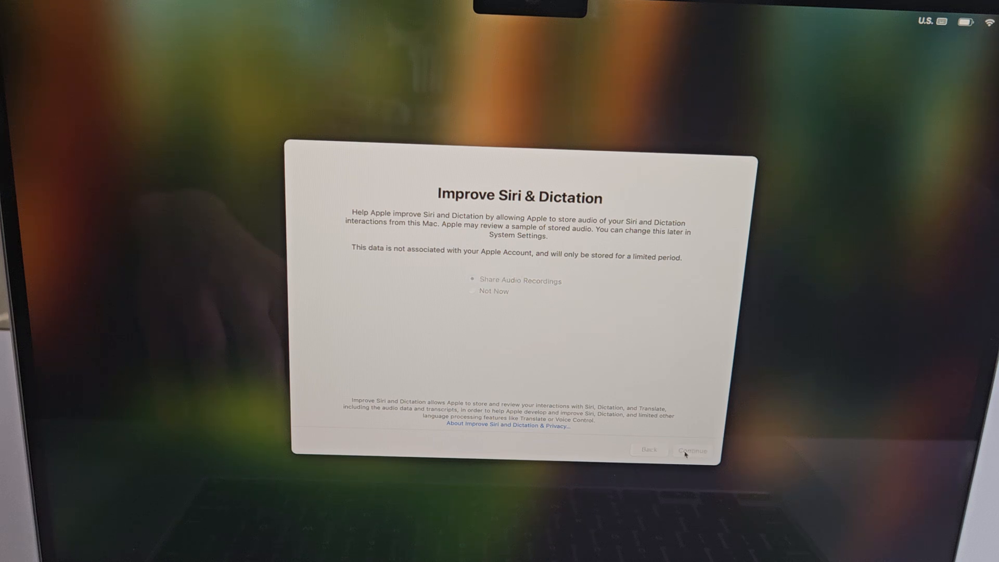
pyautogui.click(692, 451)
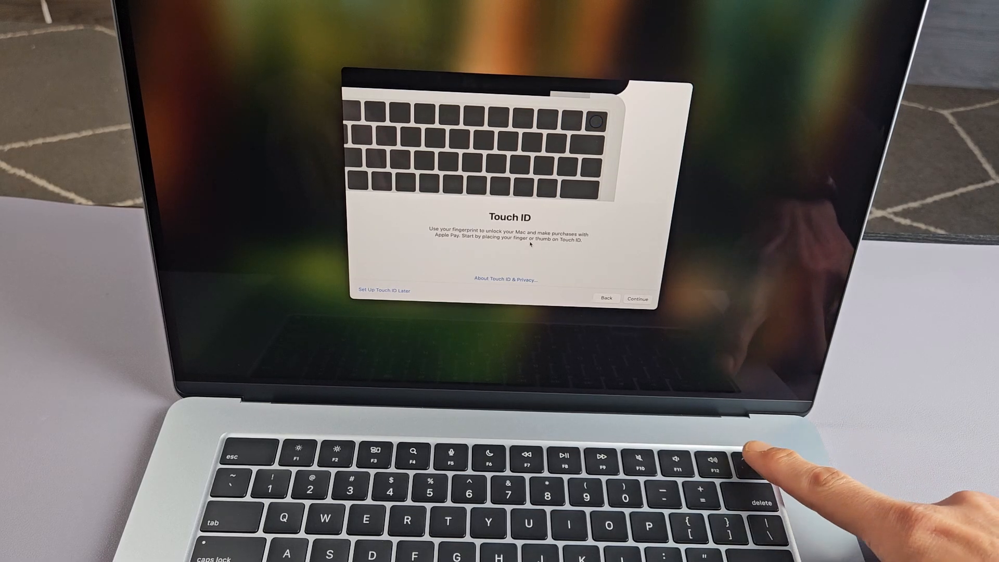
# Record a fingerprint on the Touch ID sensor until Touch ID is Ready
pyautogui.click(755, 452)
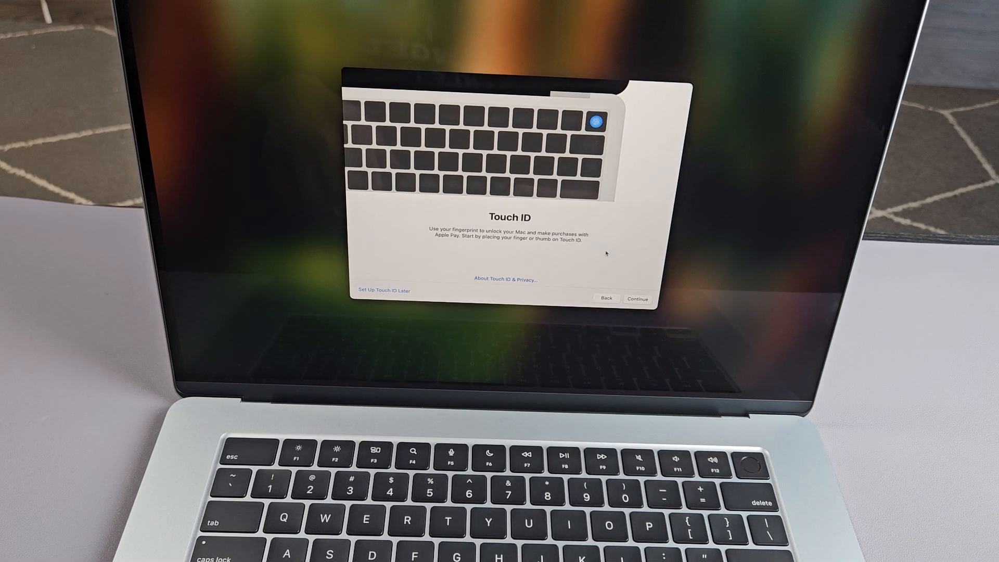
pyautogui.click(637, 299)
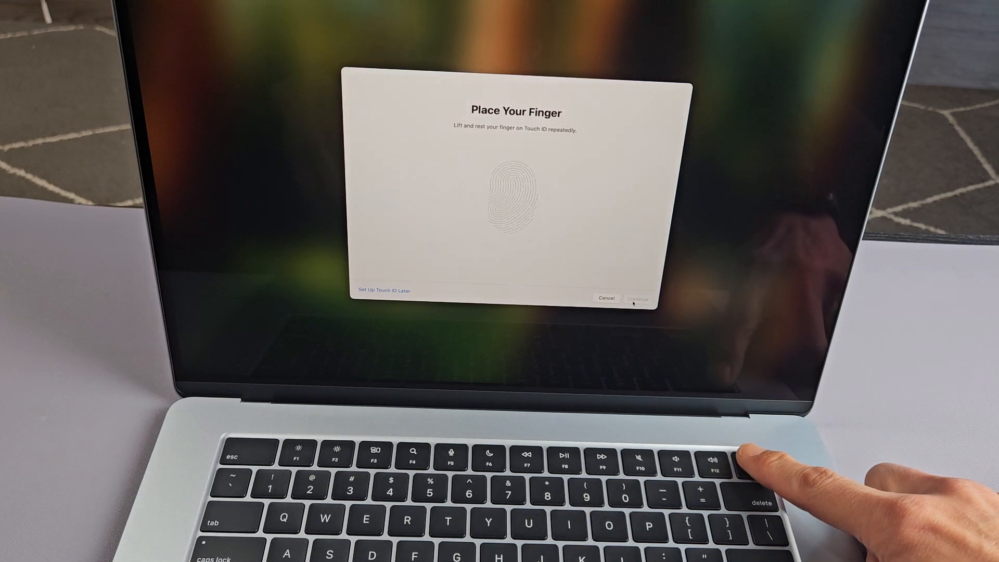
pyautogui.click(718, 458)
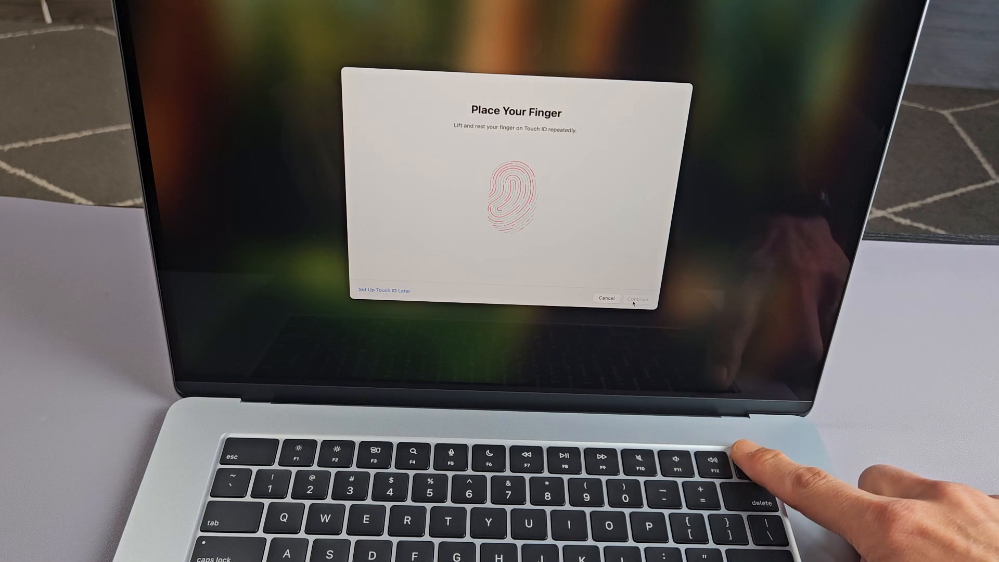
pyautogui.click(719, 458)
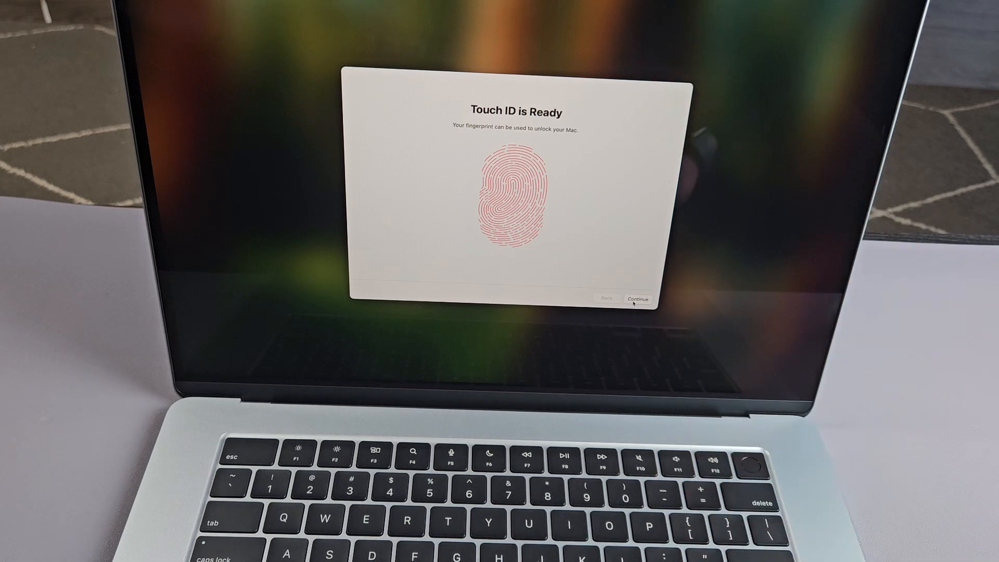
pyautogui.click(638, 297)
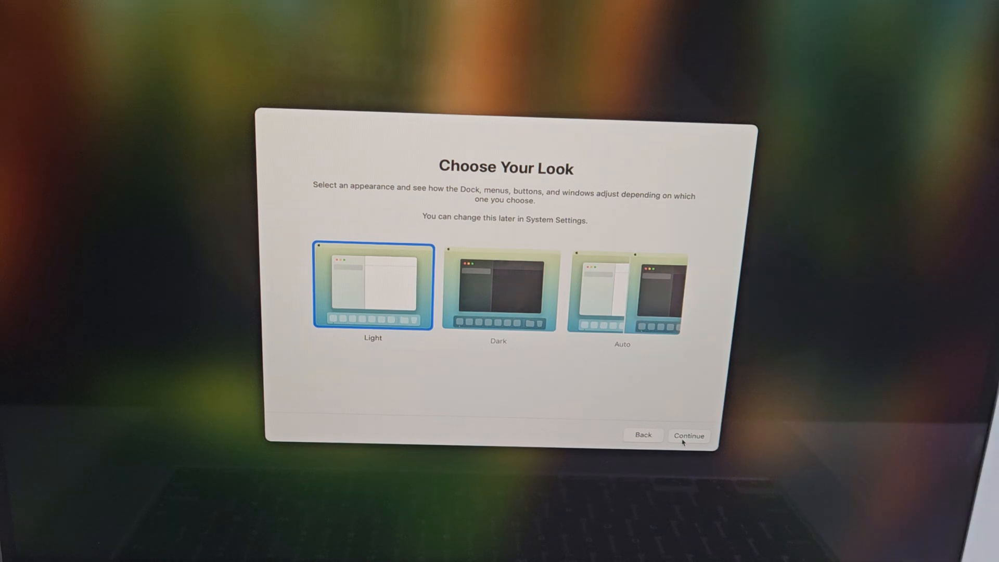
# Select the Dark look and continue, finishing setup at the Finder desktop
pyautogui.click(499, 288)
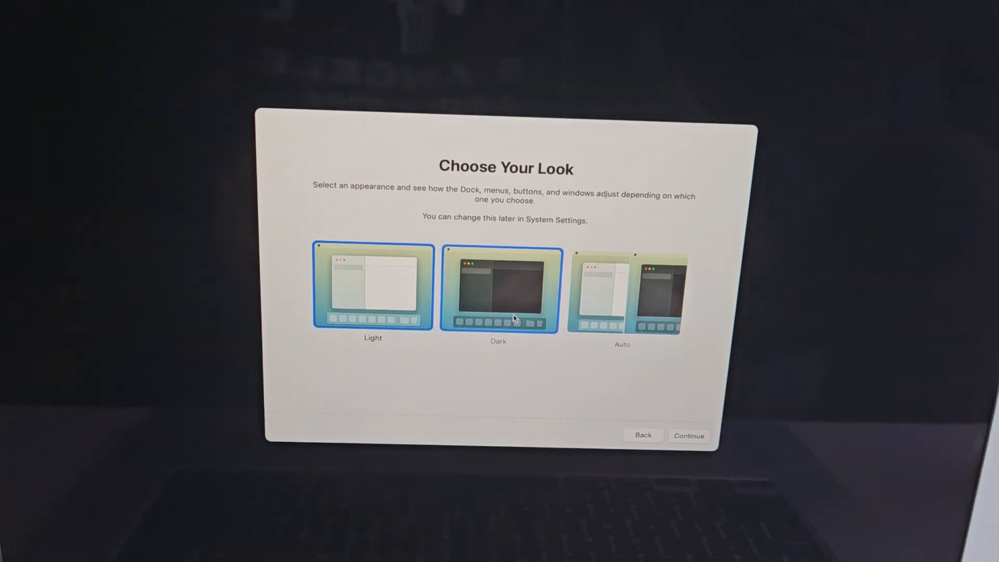
pyautogui.click(498, 287)
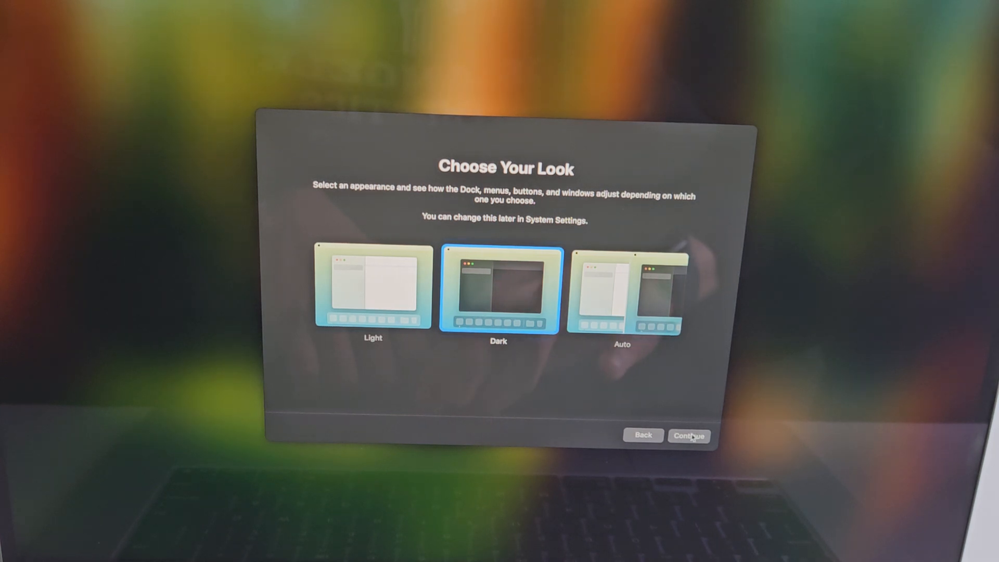
pyautogui.click(687, 435)
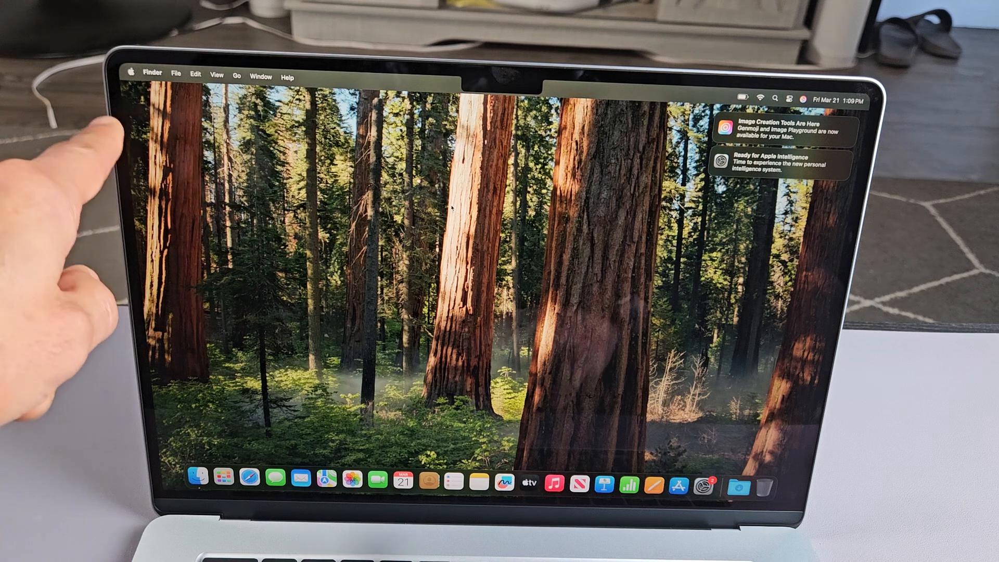
pyautogui.moveTo(133, 73)
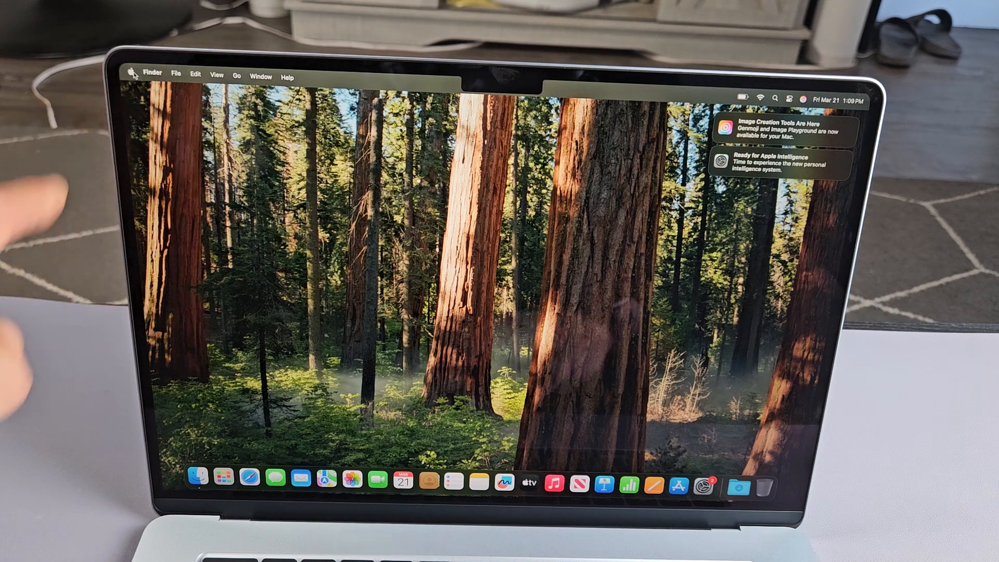
# Go to the Software Update pane in System Settings via the Apple menu
pyautogui.click(131, 74)
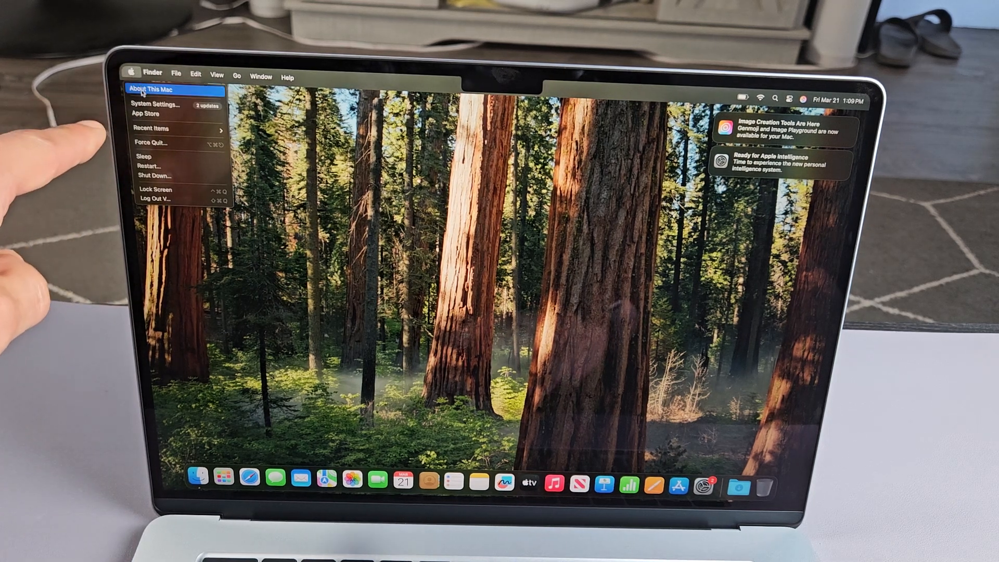
pyautogui.click(156, 104)
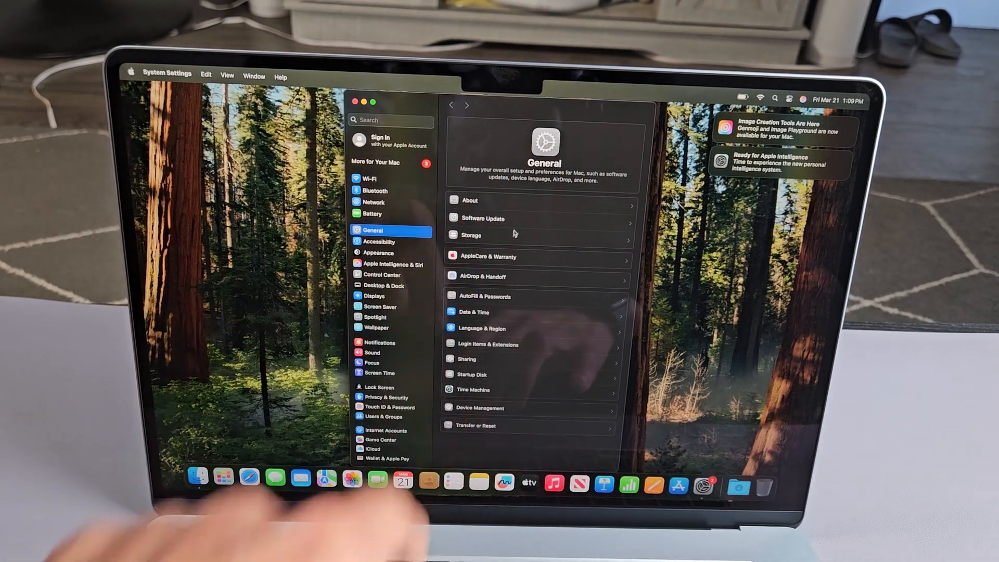
pyautogui.click(485, 218)
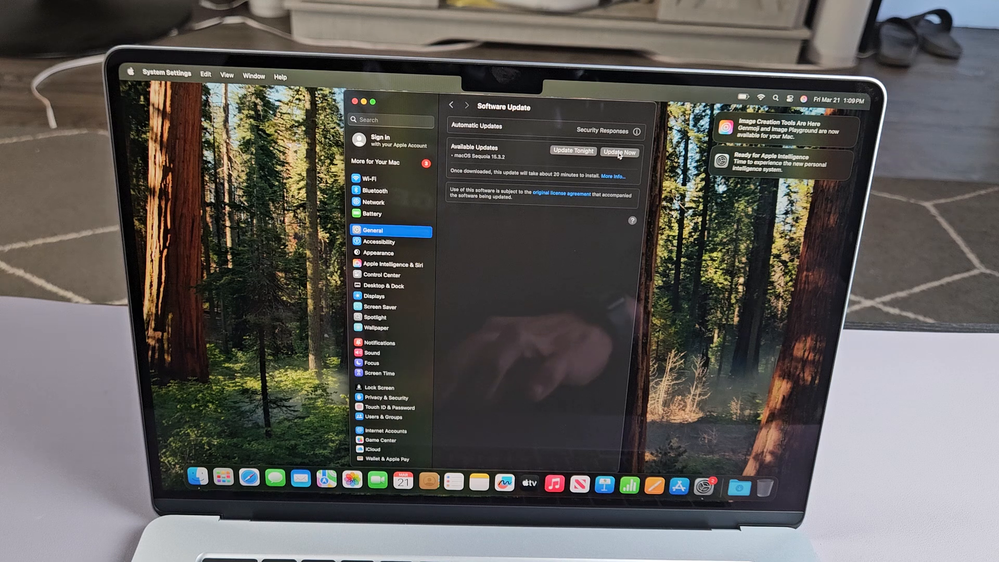
# Start the macOS Sequoia 15.3.2 update, accepting the license and authorising with the password
pyautogui.click(619, 151)
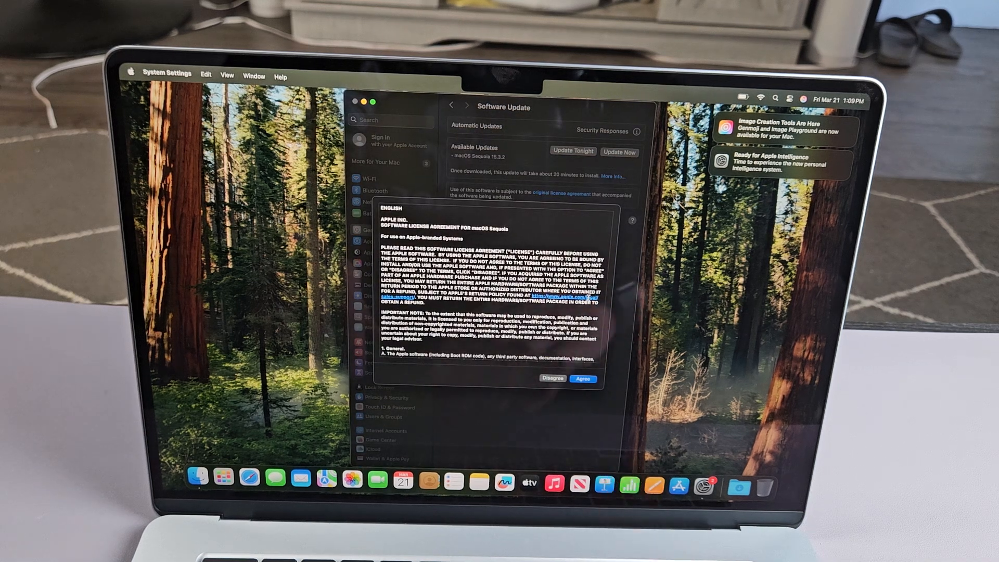
pyautogui.click(581, 377)
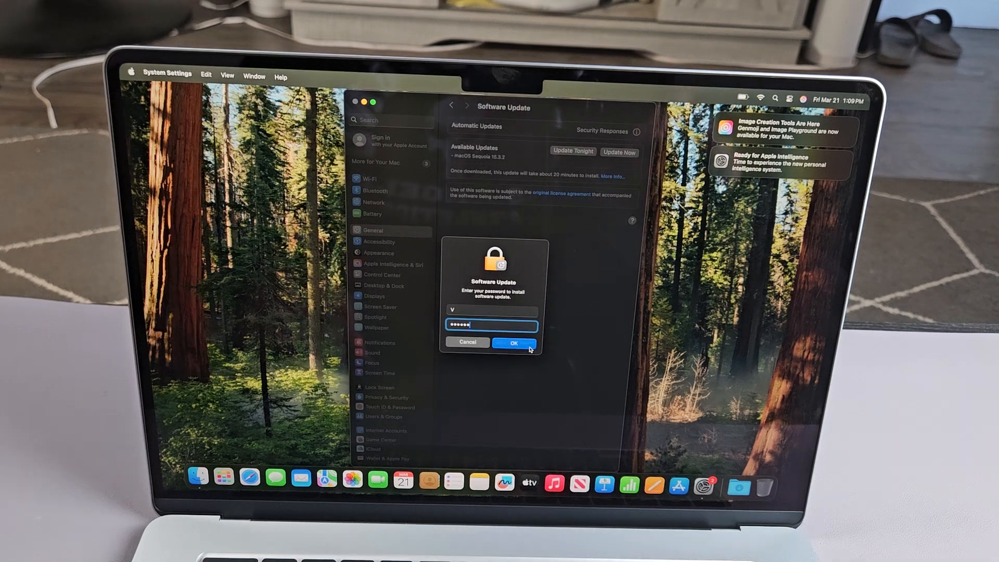
pyautogui.click(513, 343)
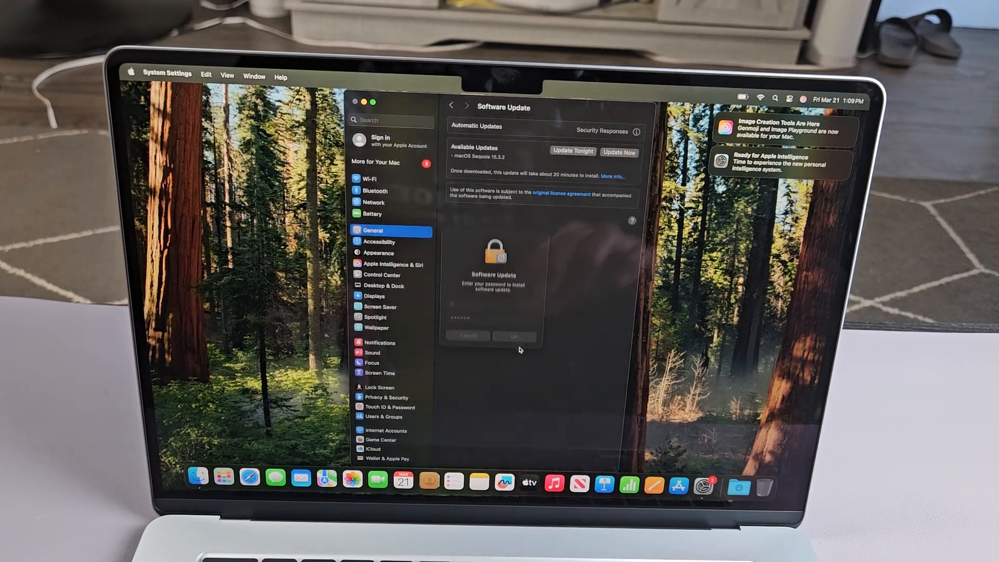
pyautogui.click(514, 335)
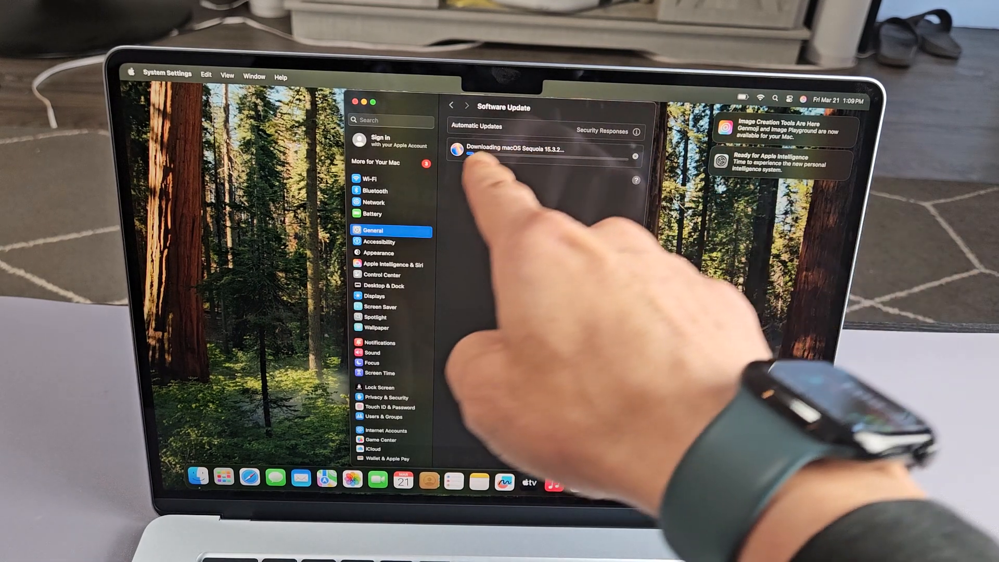